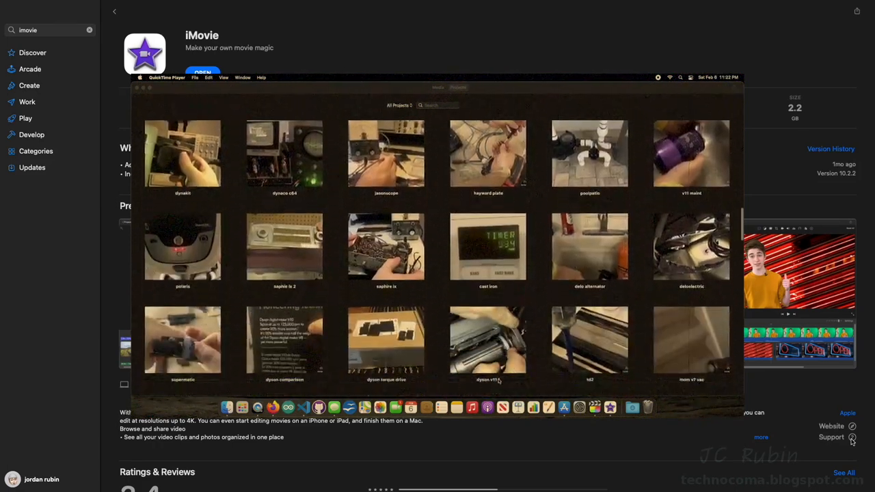
# Search the App Store for 'final cut pro x' and open the Final Cut Pro listing.
pyautogui.scroll(-3)
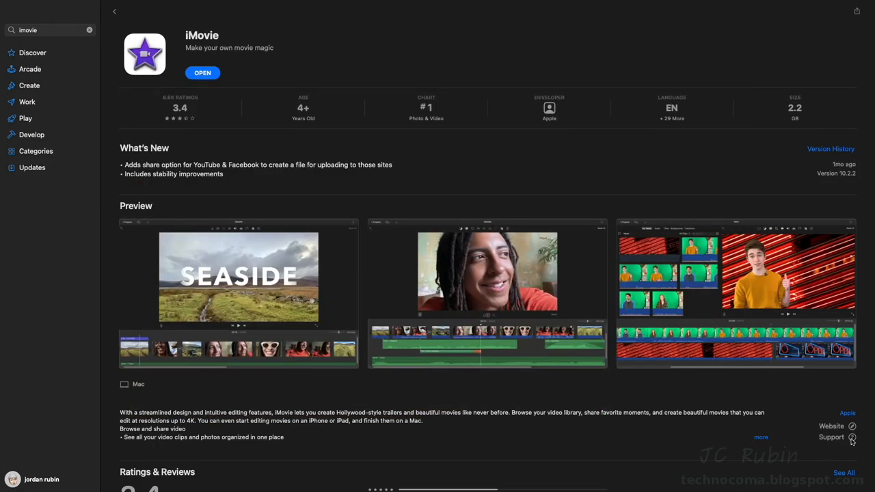
pyautogui.write('final cut pro x')
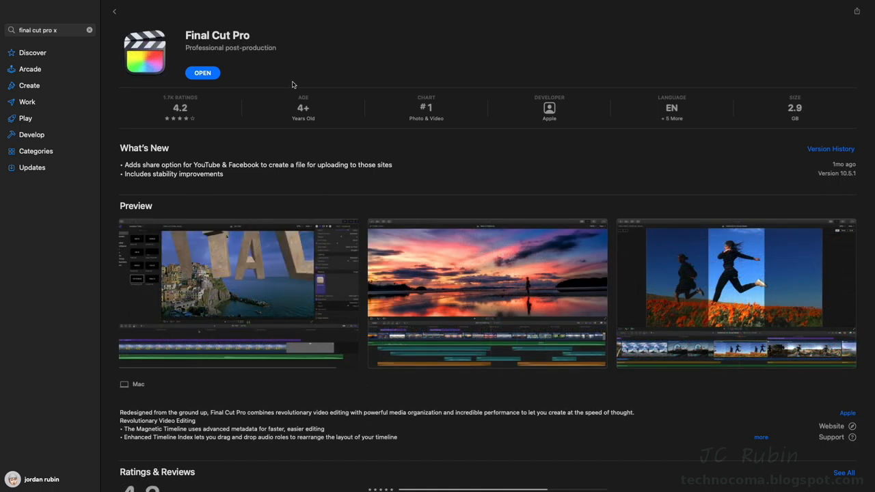
pyautogui.click(238, 294)
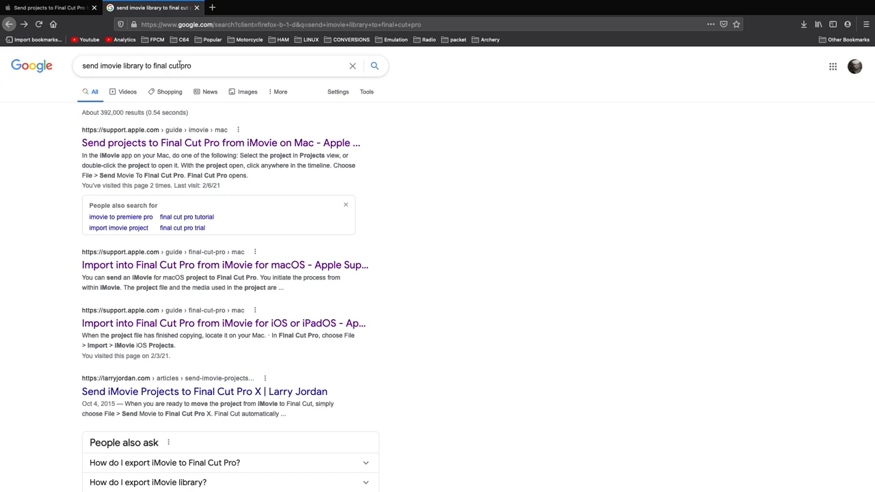
pyautogui.moveTo(208, 144)
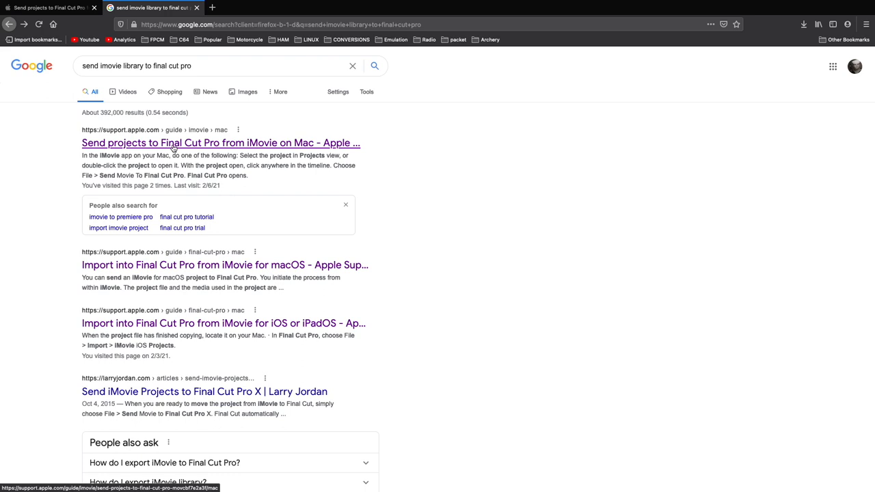
# Open Apple's support article 'Send projects to Final Cut Pro from iMovie on Mac'.
pyautogui.click(221, 143)
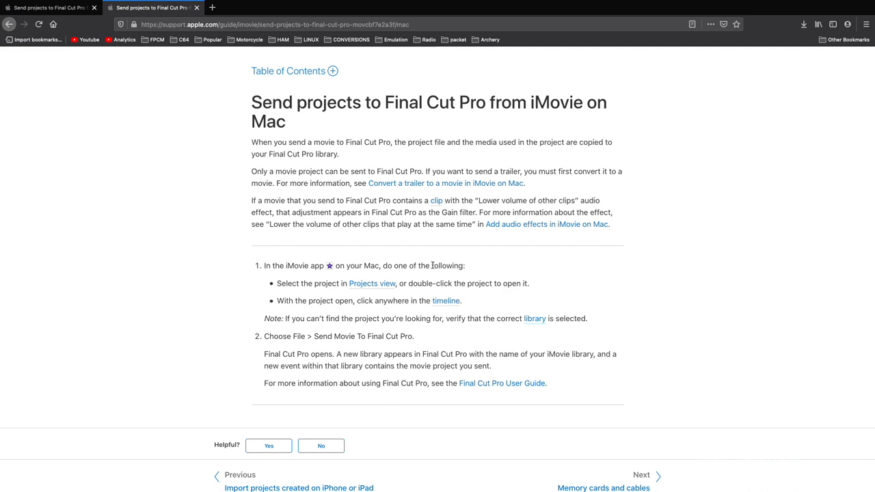
pyautogui.moveTo(428, 276)
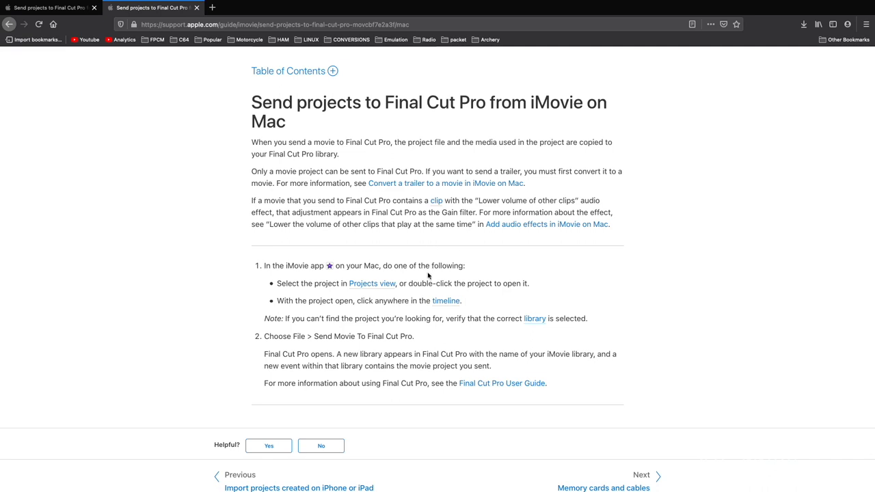
pyautogui.moveTo(408, 332)
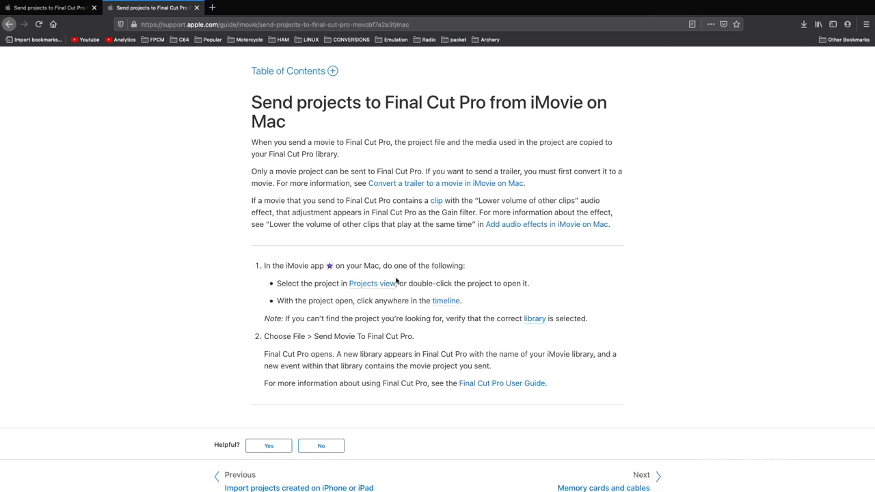
pyautogui.moveTo(368, 233)
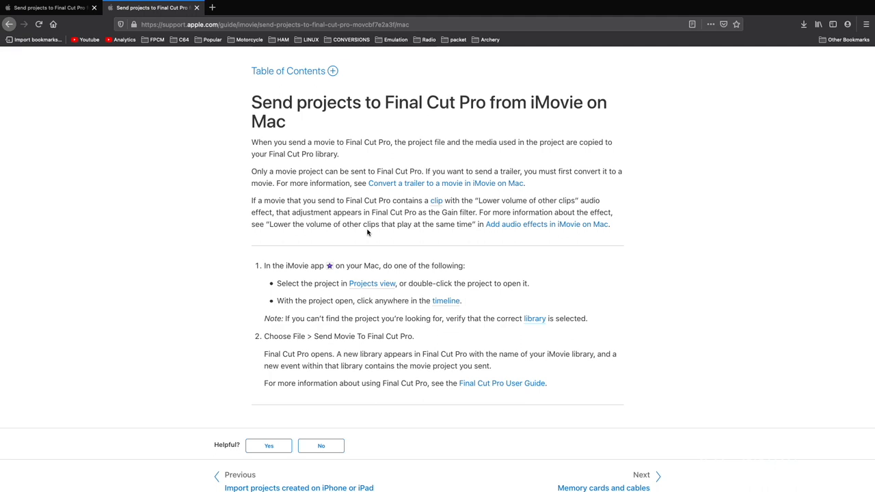
pyautogui.moveTo(337, 345)
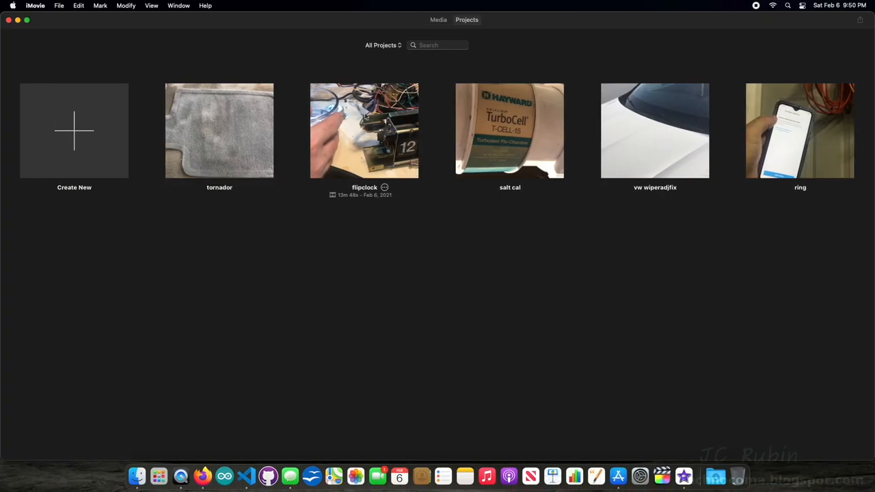
# Open the flipclock project in iMovie and focus its timeline.
pyautogui.doubleClick(364, 131)
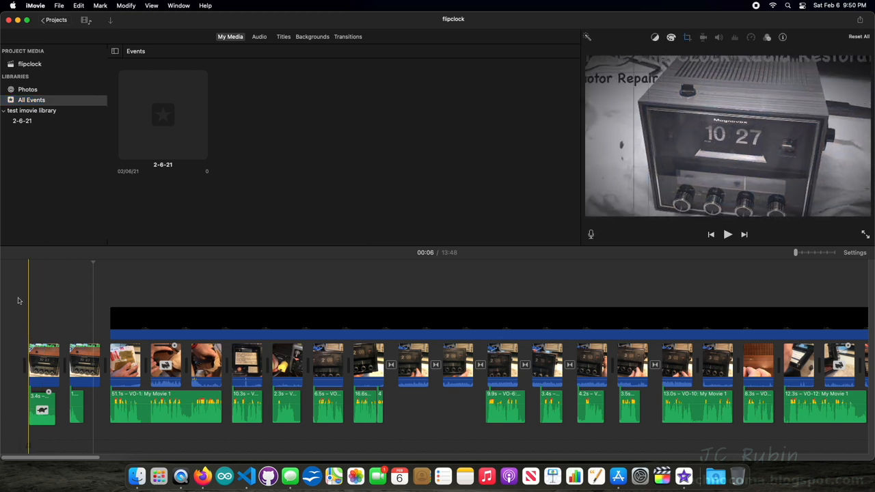
pyautogui.click(728, 234)
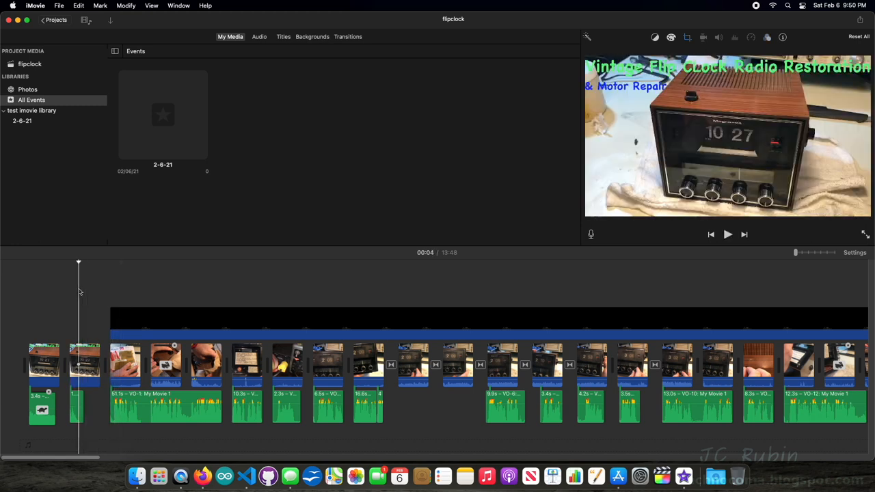
# Open iMovie's File menu to send the flipclock movie to Final Cut Pro.
pyautogui.click(59, 5)
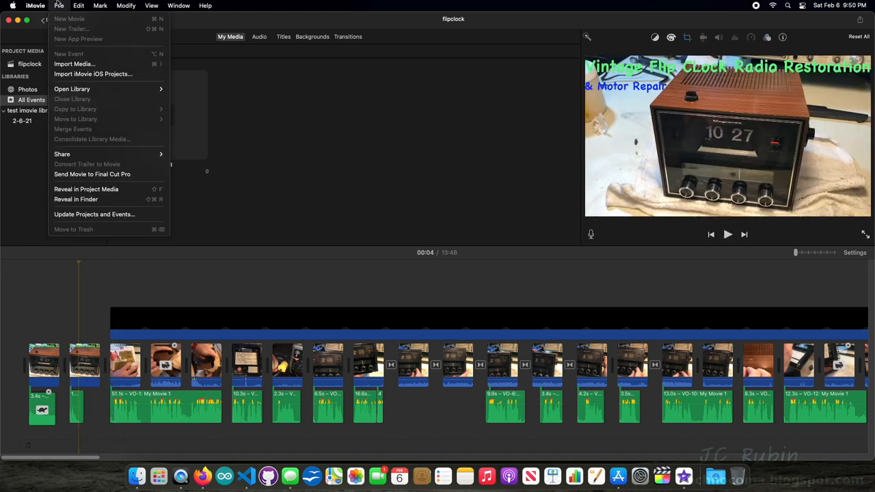
pyautogui.moveTo(93, 174)
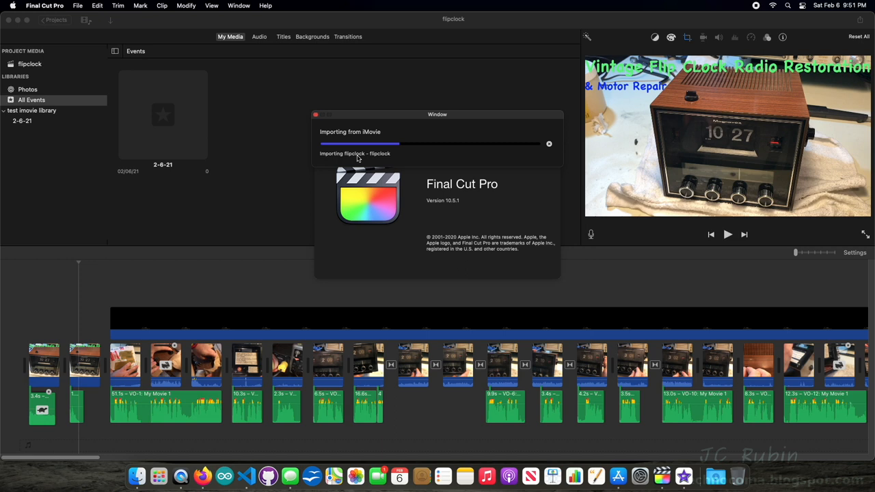
pyautogui.moveTo(324, 165)
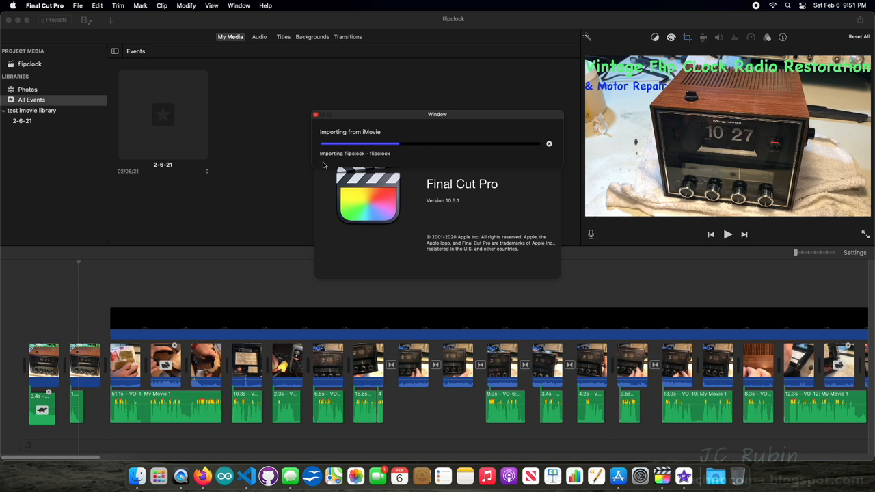
pyautogui.moveTo(299, 182)
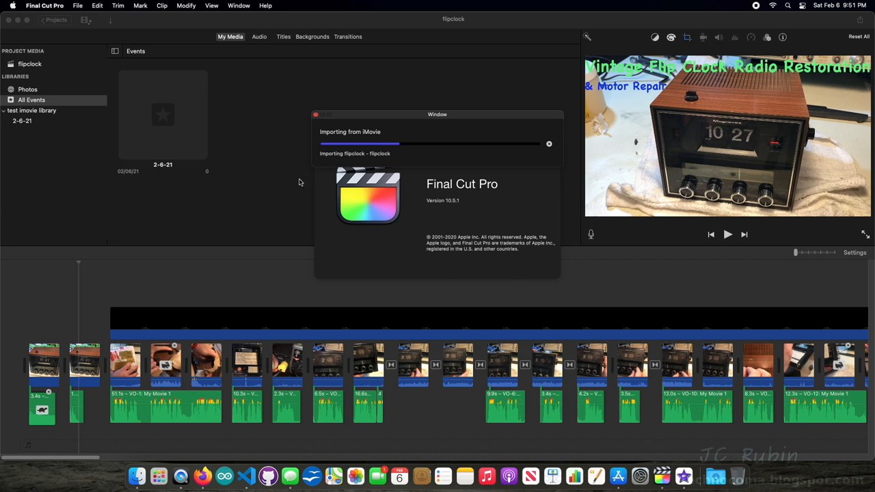
pyautogui.moveTo(364, 126)
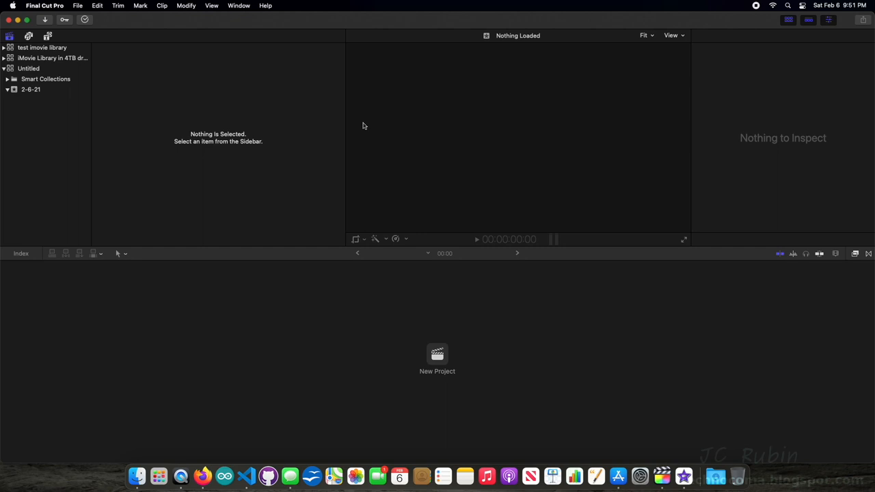
pyautogui.moveTo(99, 90)
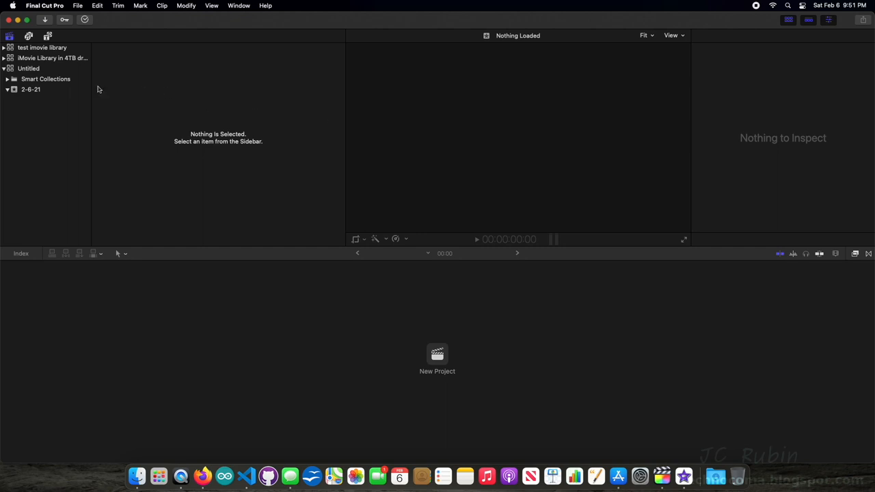
# Expand the test imovie library in the sidebar and select its flipclock event.
pyautogui.click(4, 69)
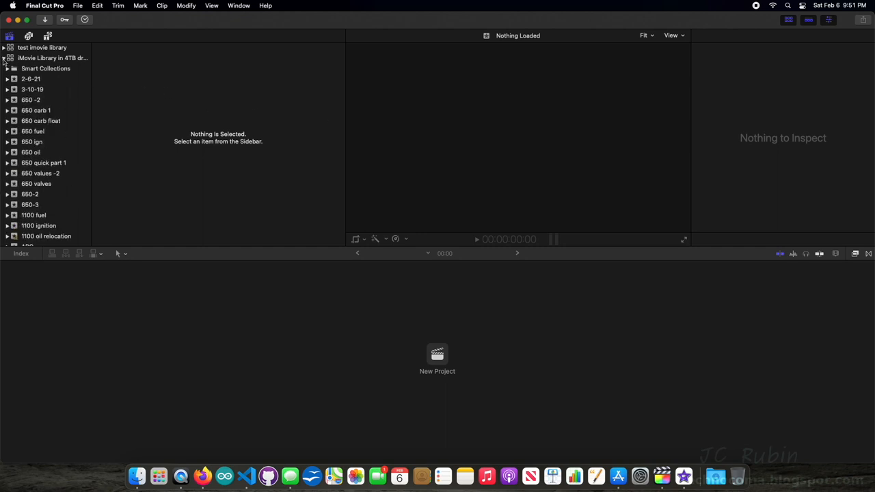
pyautogui.click(5, 47)
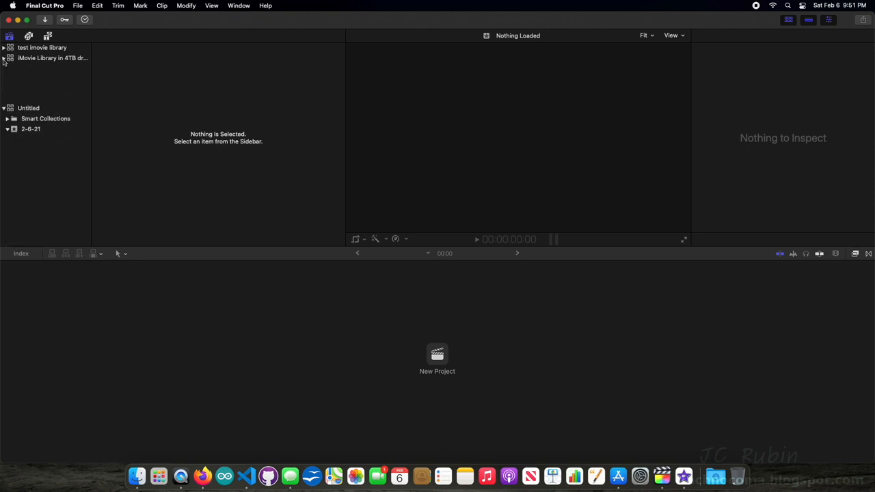
pyautogui.click(4, 57)
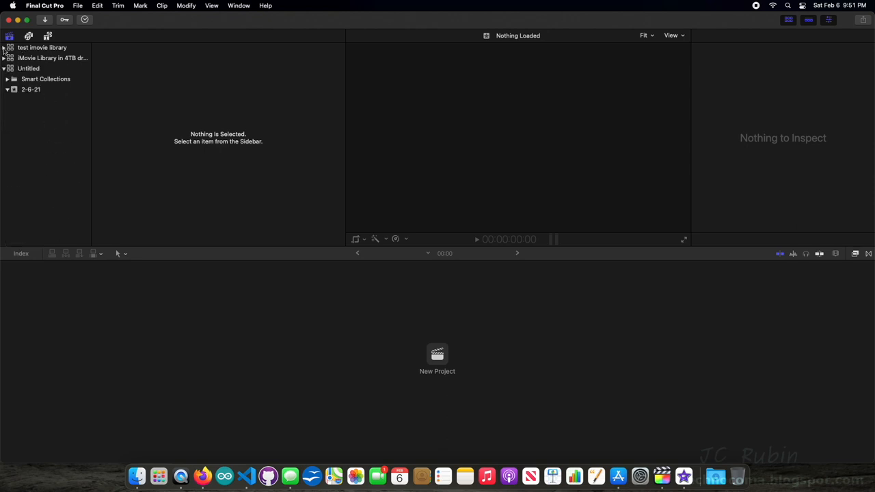
pyautogui.click(5, 47)
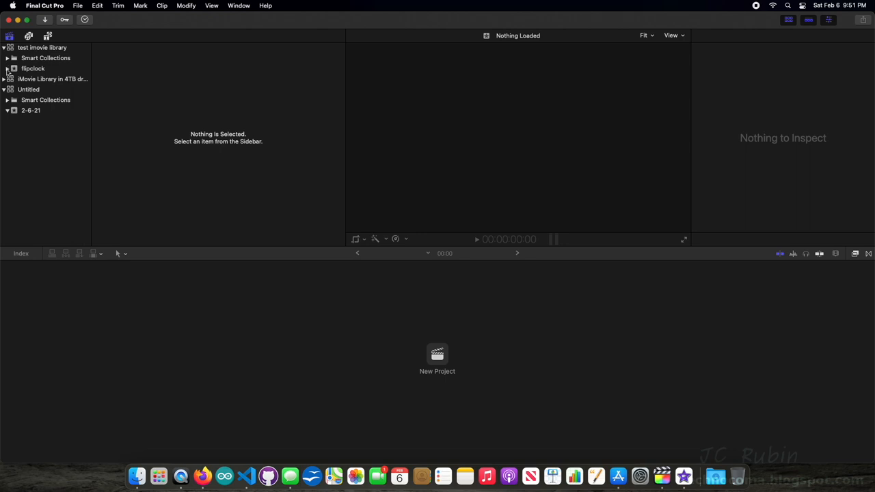
pyautogui.click(33, 69)
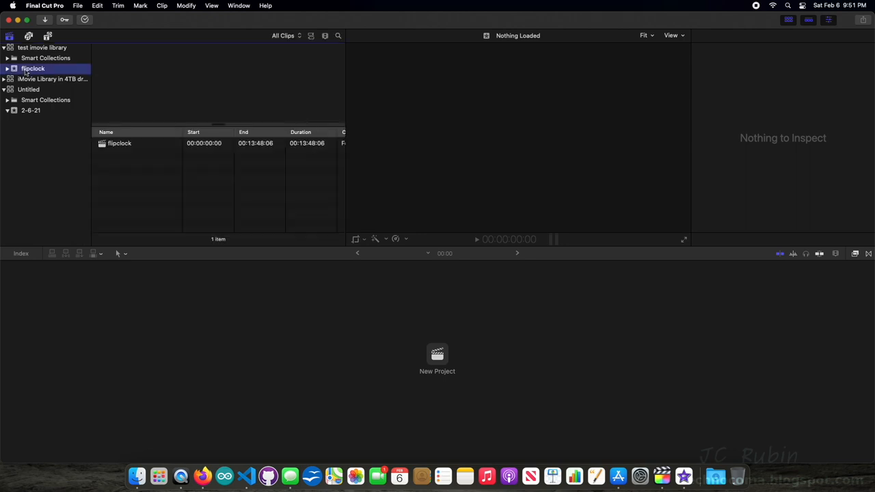
# Open the imported flipclock project so it loads in the timeline and viewer.
pyautogui.click(120, 144)
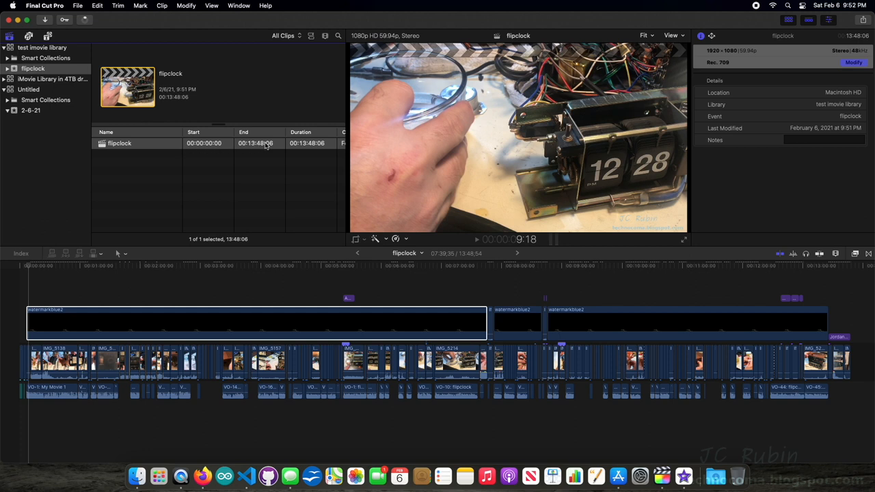
pyautogui.click(121, 143)
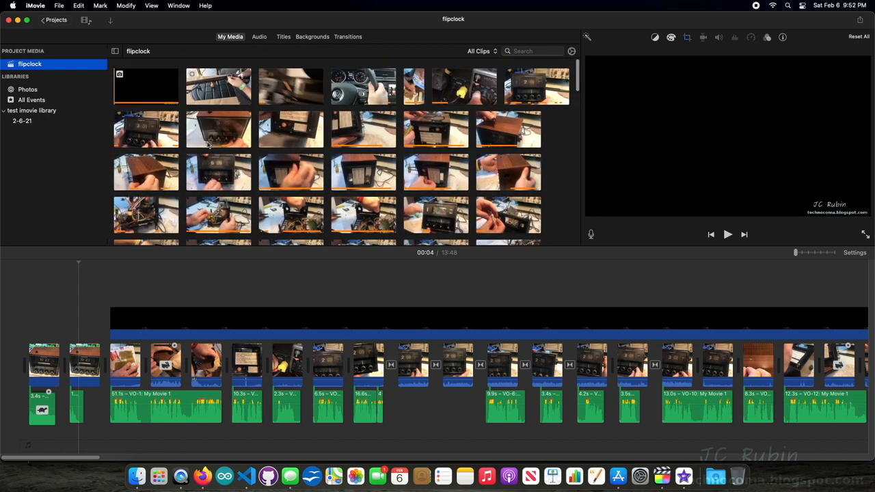
# Scroll through the flipclock project's source clips in iMovie's My Media browser.
pyautogui.scroll(-3)
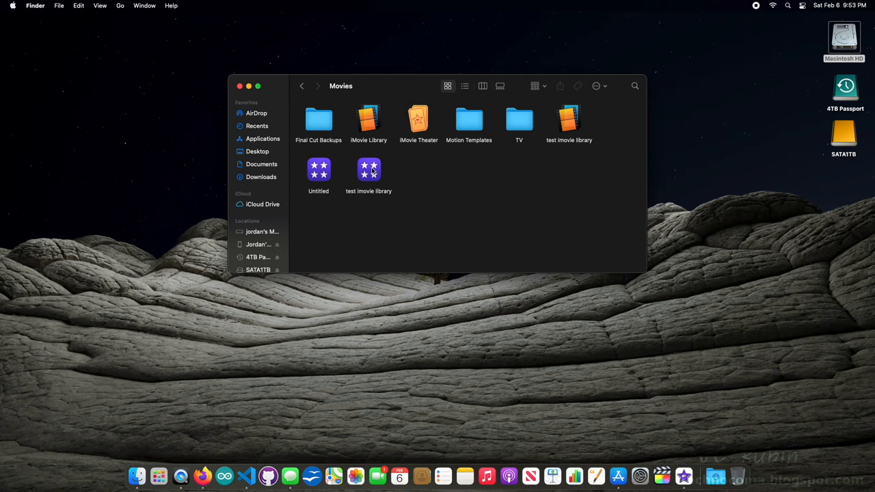
# Bring up the context menu for the iMovie Library file in the Movies folder.
pyautogui.rightClick(369, 170)
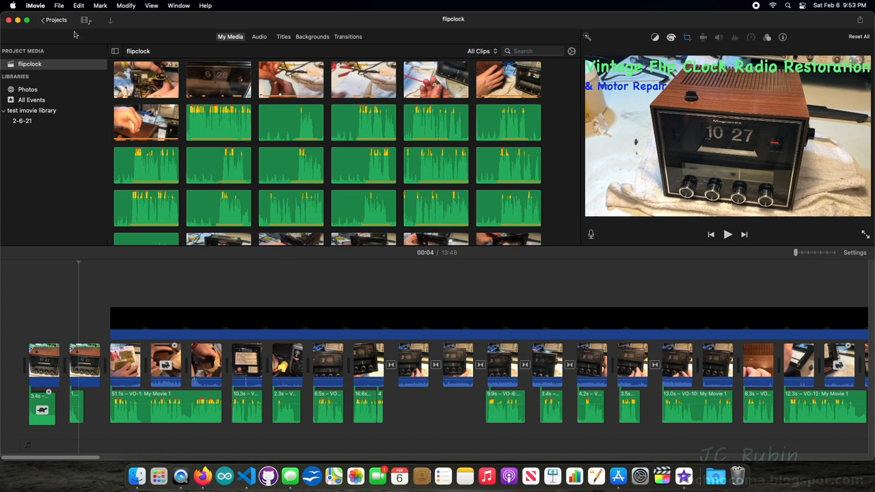
# Reopen the flipclock project and select test imovie library to show its full media.
pyautogui.click(56, 19)
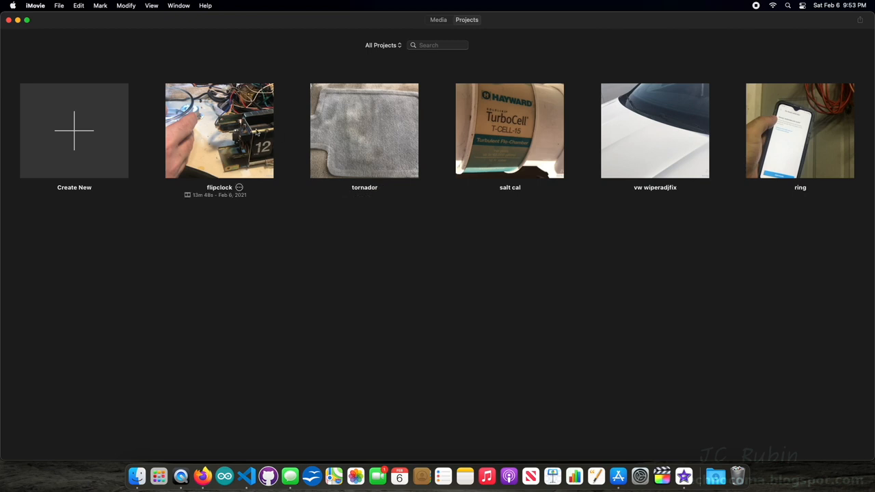
pyautogui.doubleClick(218, 130)
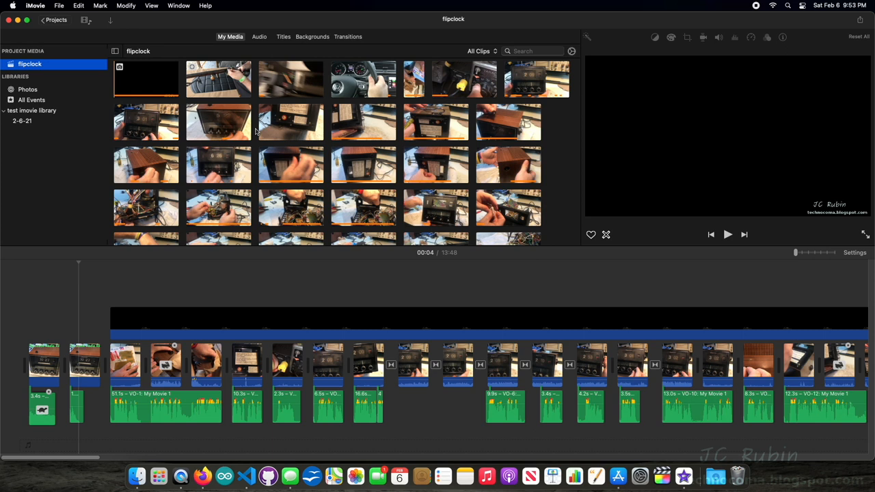
pyautogui.moveTo(47, 115)
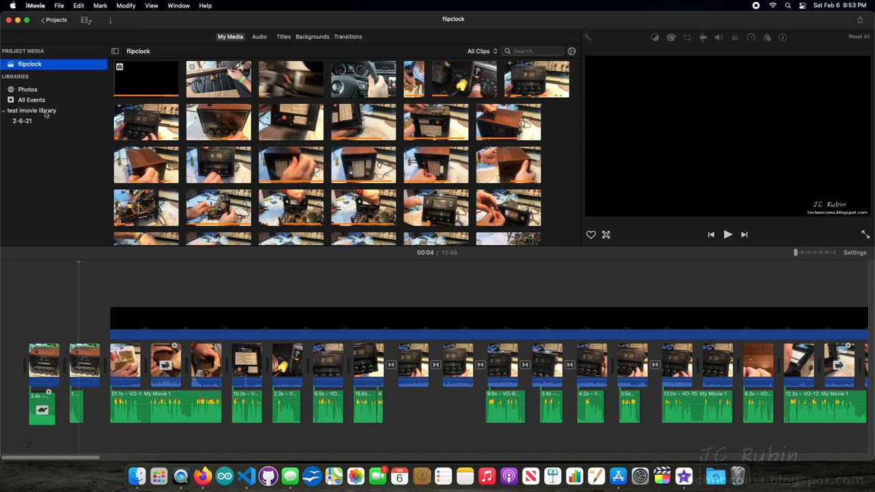
pyautogui.click(33, 109)
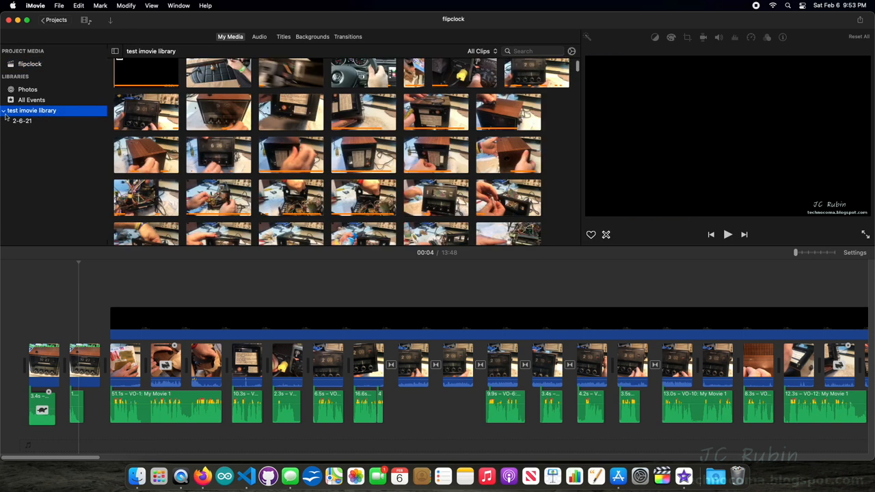
pyautogui.moveTo(61, 110)
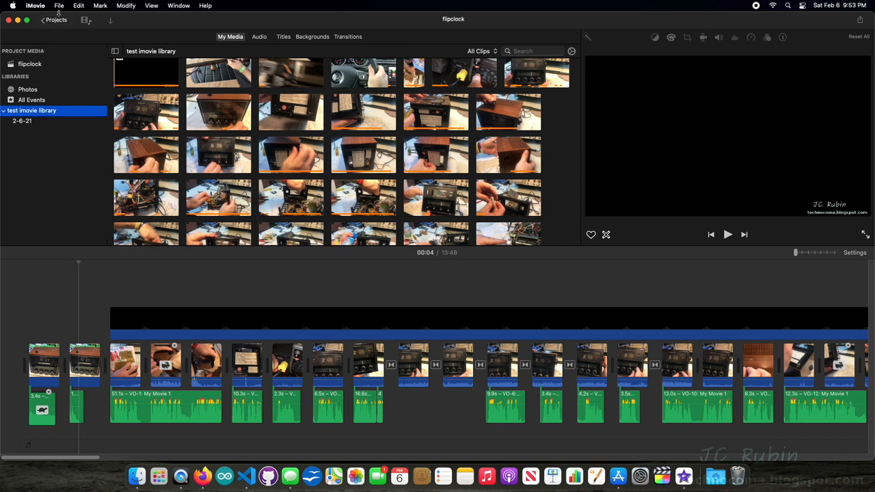
# Send the whole test imovie library to Final Cut Pro via File > Send to Final Cut Pro.
pyautogui.click(59, 6)
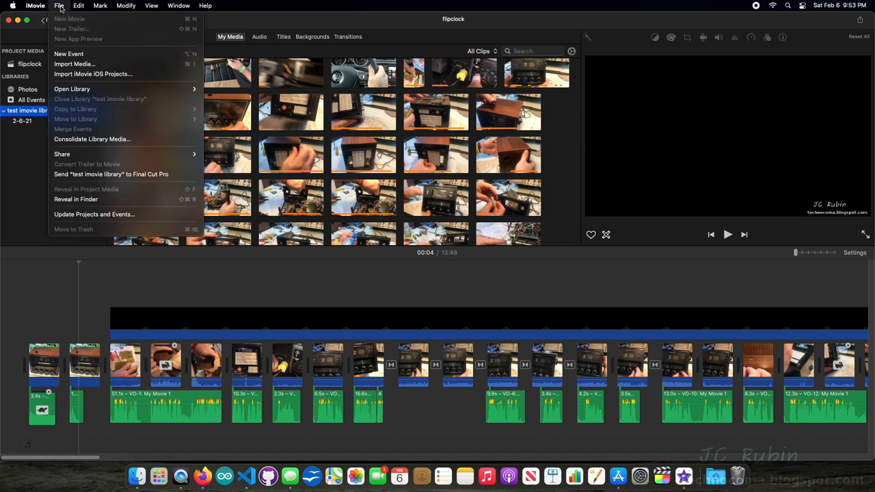
pyautogui.moveTo(111, 174)
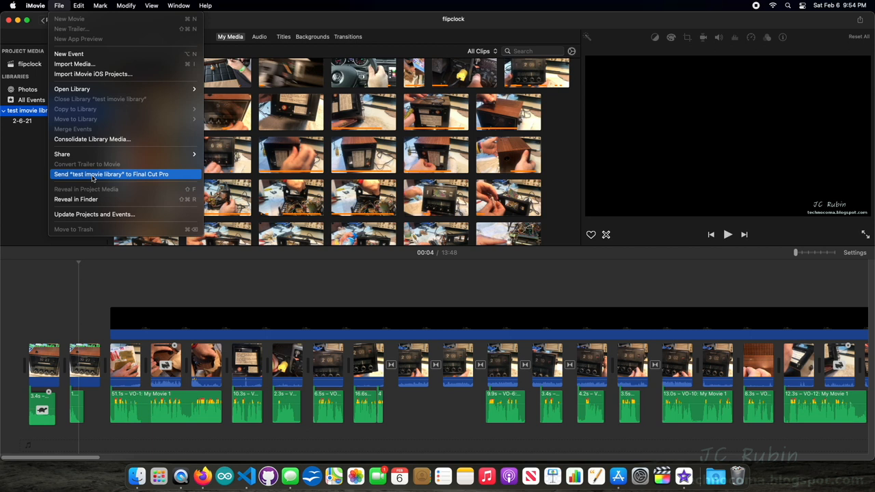
pyautogui.click(109, 174)
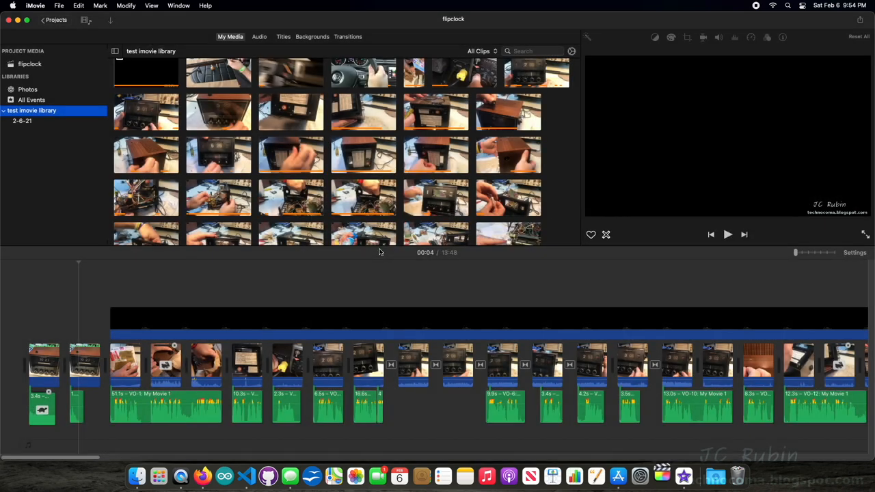
pyautogui.click(44, 6)
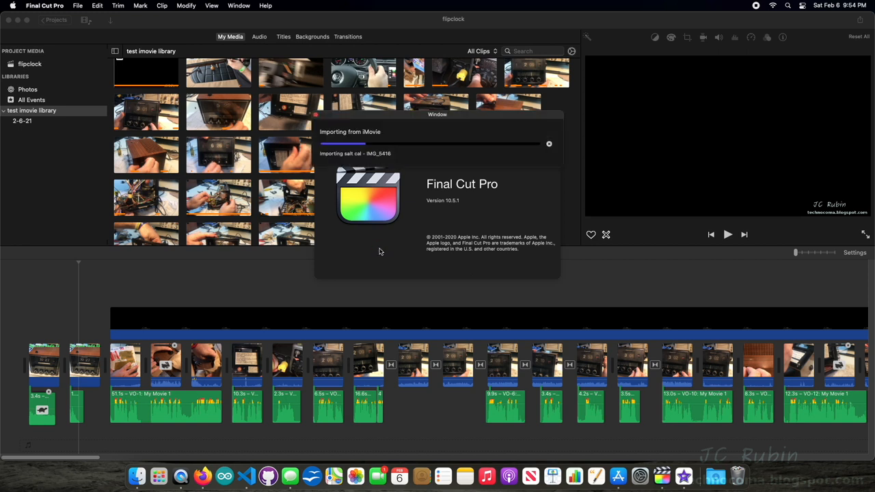
pyautogui.moveTo(335, 166)
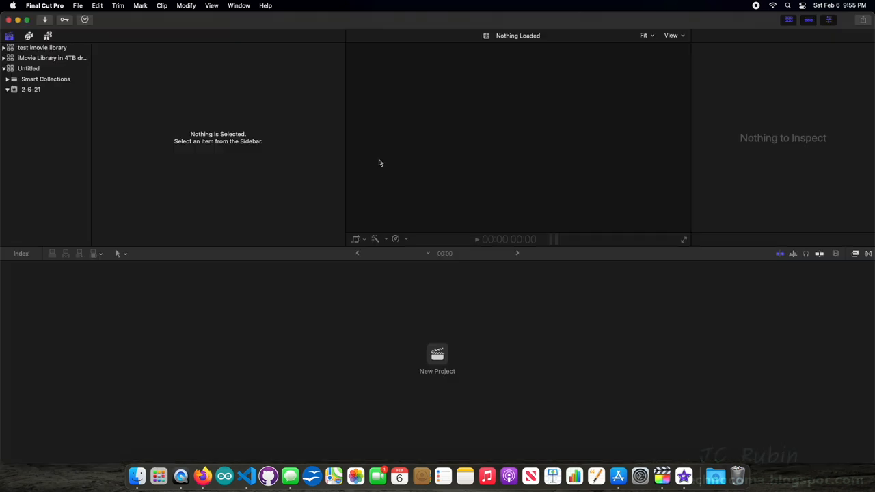
pyautogui.moveTo(99, 78)
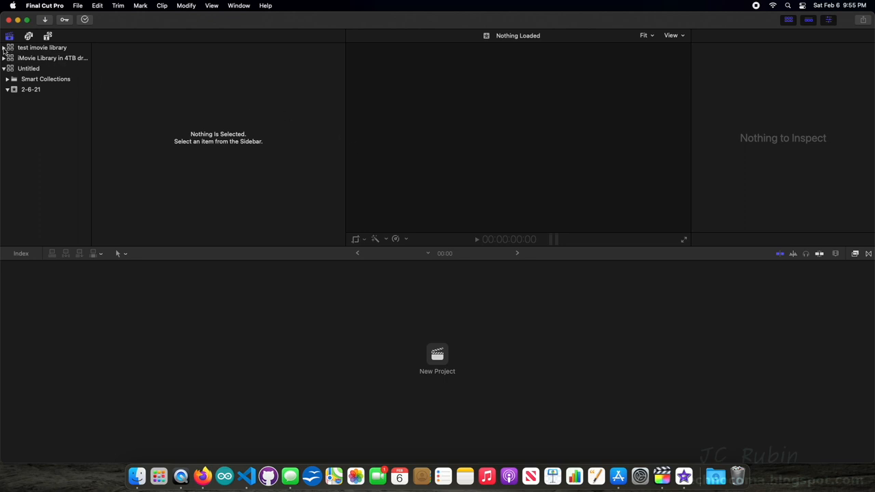
# Expand the test imovie library and list the flipclock event's clips.
pyautogui.click(4, 47)
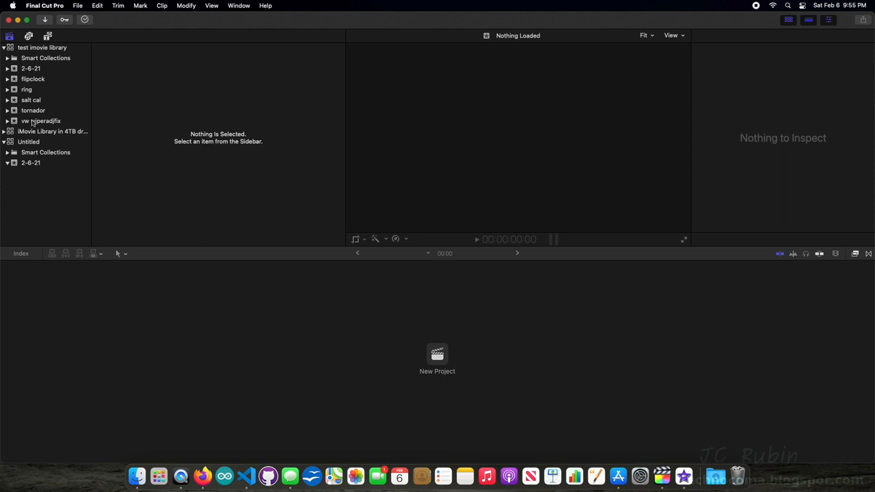
pyautogui.moveTo(25, 99)
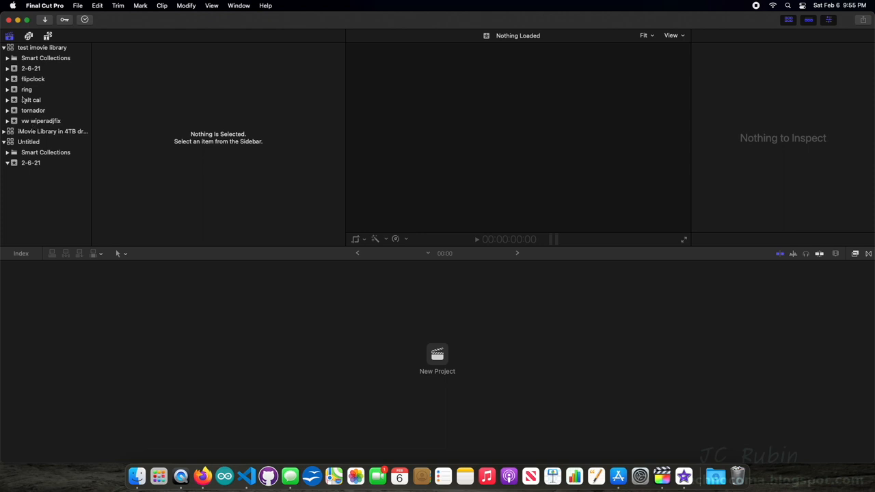
pyautogui.moveTo(30, 79)
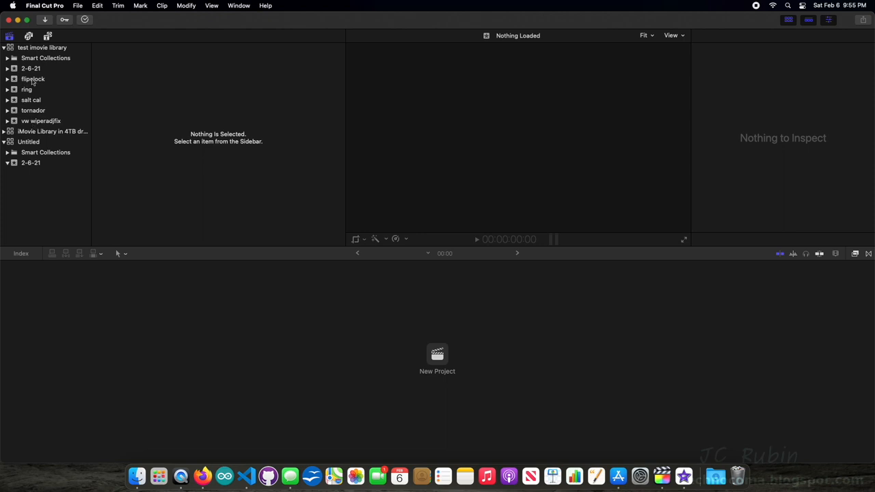
pyautogui.click(32, 78)
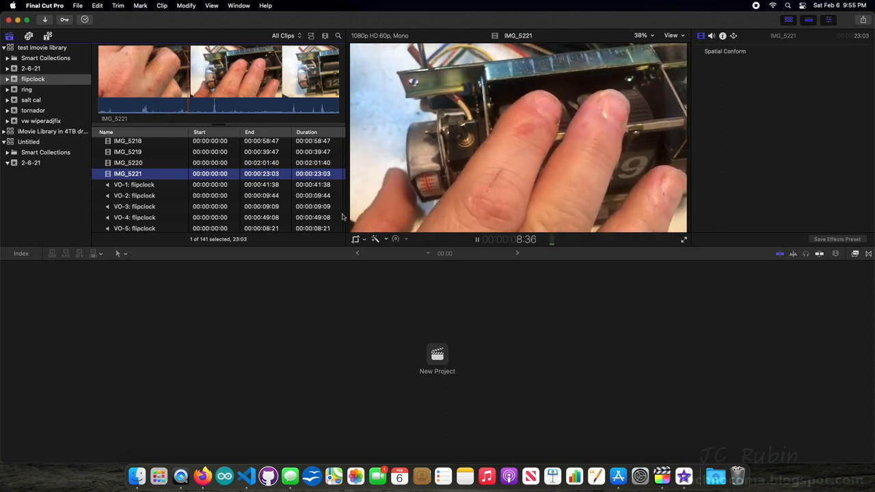
# Preview several flipclock clips, including the clock title screenshot and IMG_5142.
pyautogui.click(129, 163)
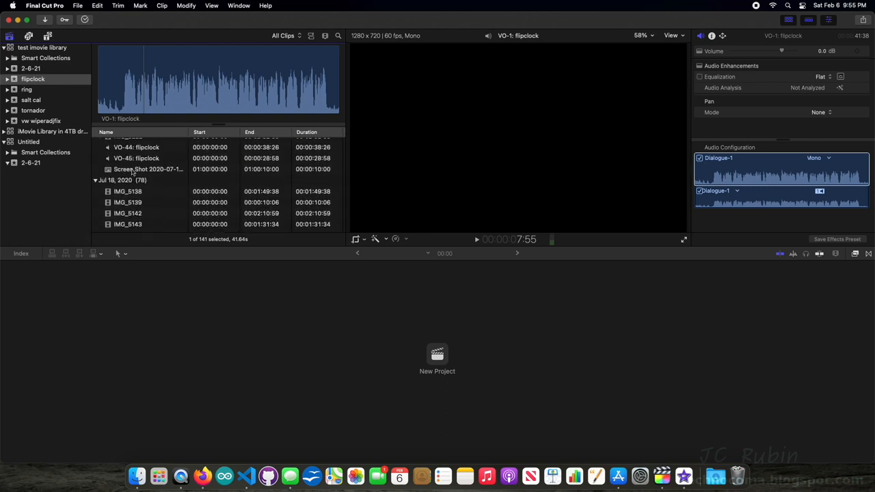
pyautogui.click(147, 170)
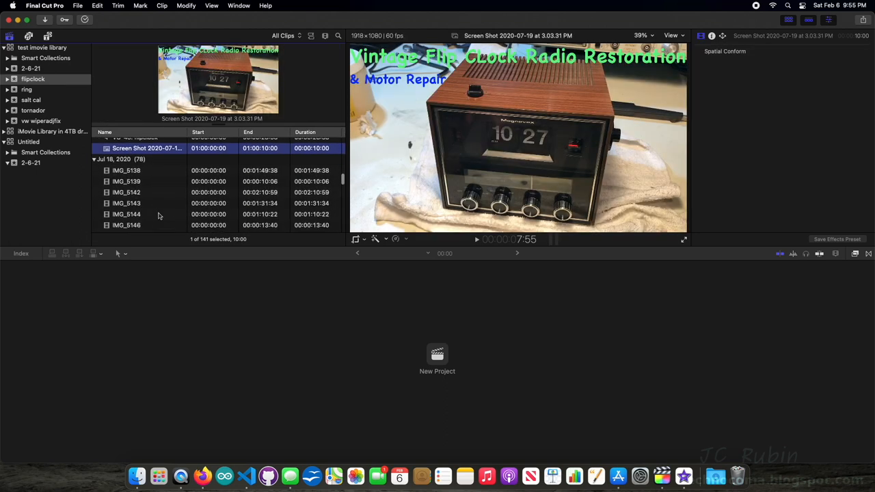
pyautogui.click(126, 140)
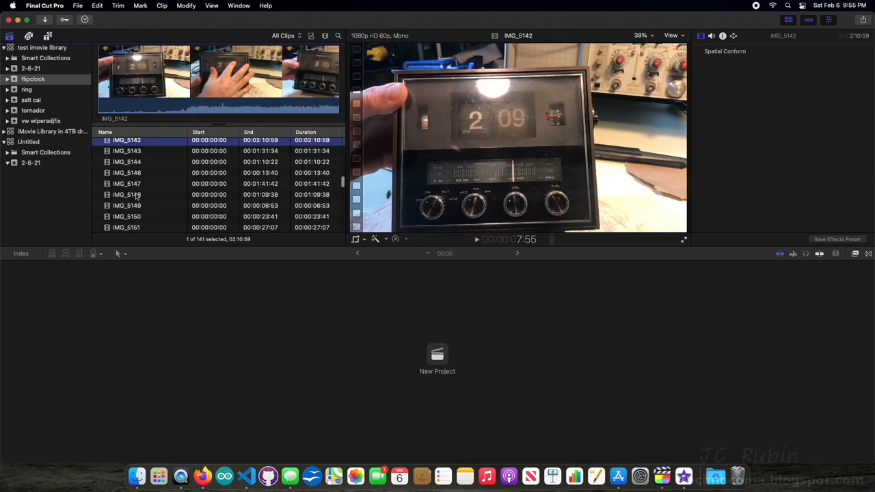
pyautogui.click(33, 78)
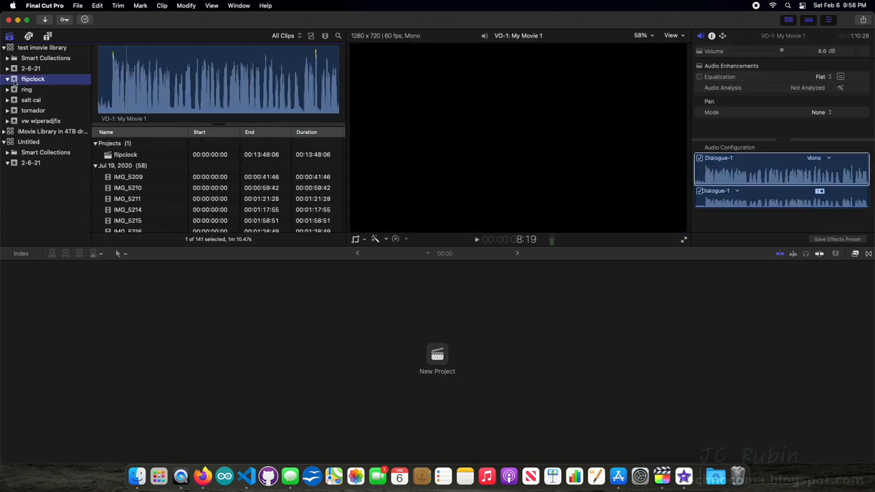
# Show the ring event's contents and open its ring project.
pyautogui.click(27, 89)
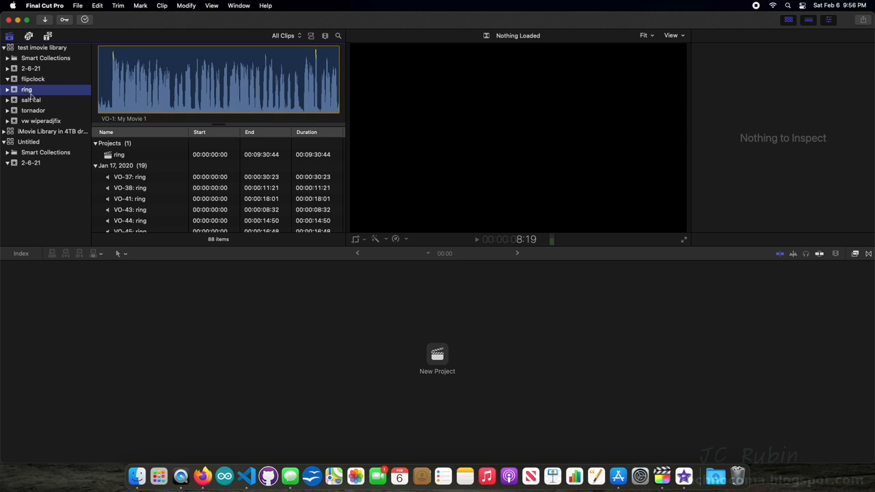
pyautogui.doubleClick(119, 154)
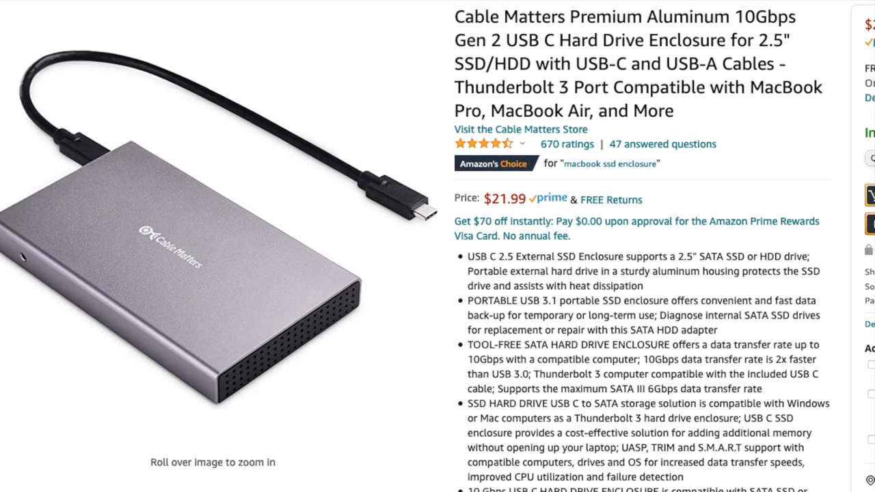
pyautogui.scroll(-3)
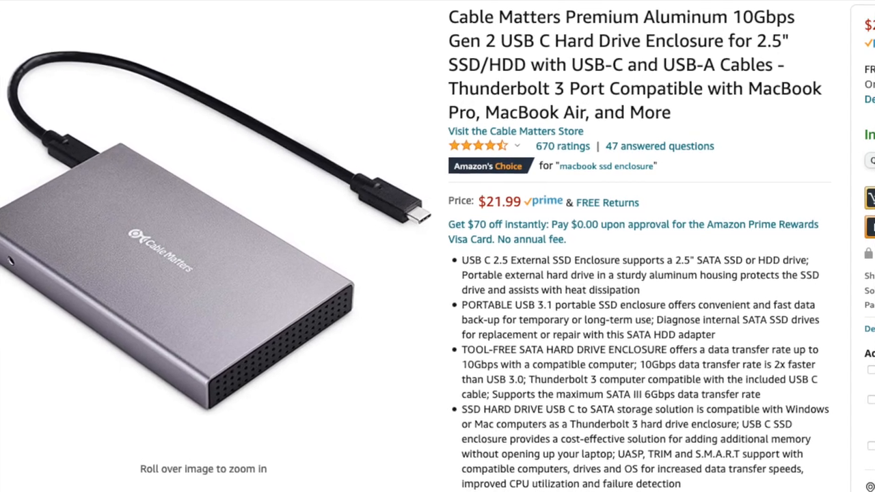
pyautogui.scroll(-3)
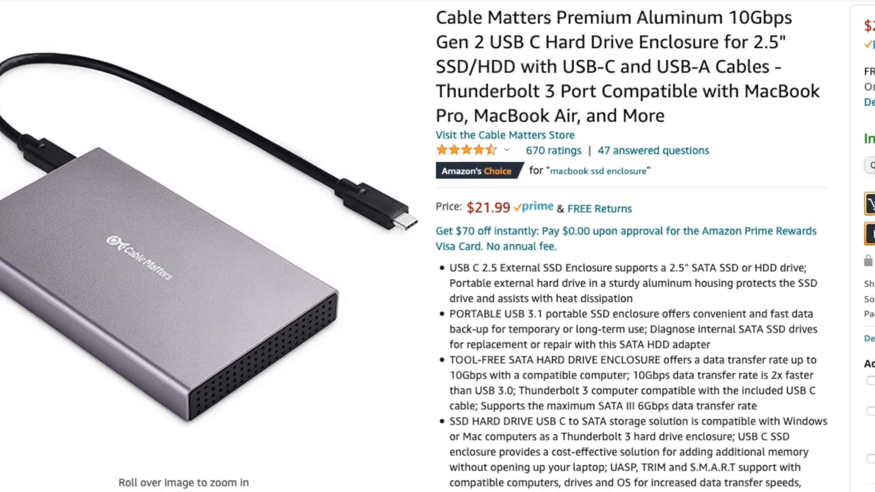
pyautogui.scroll(-3)
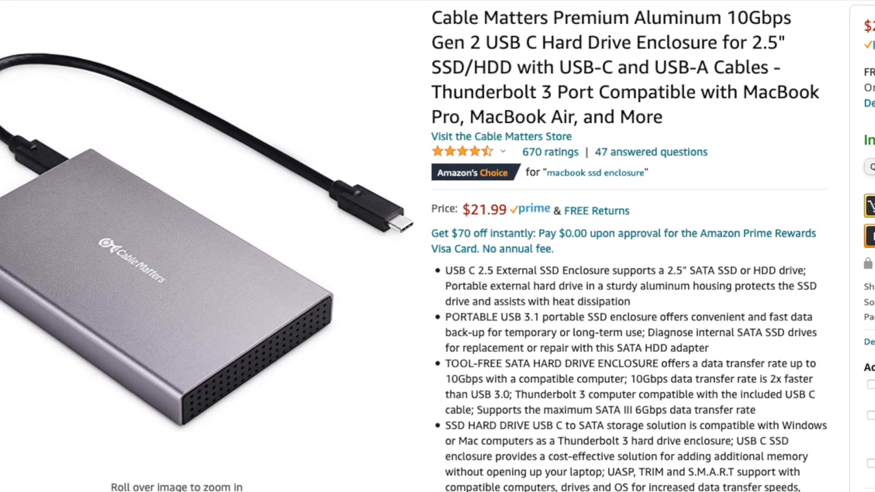